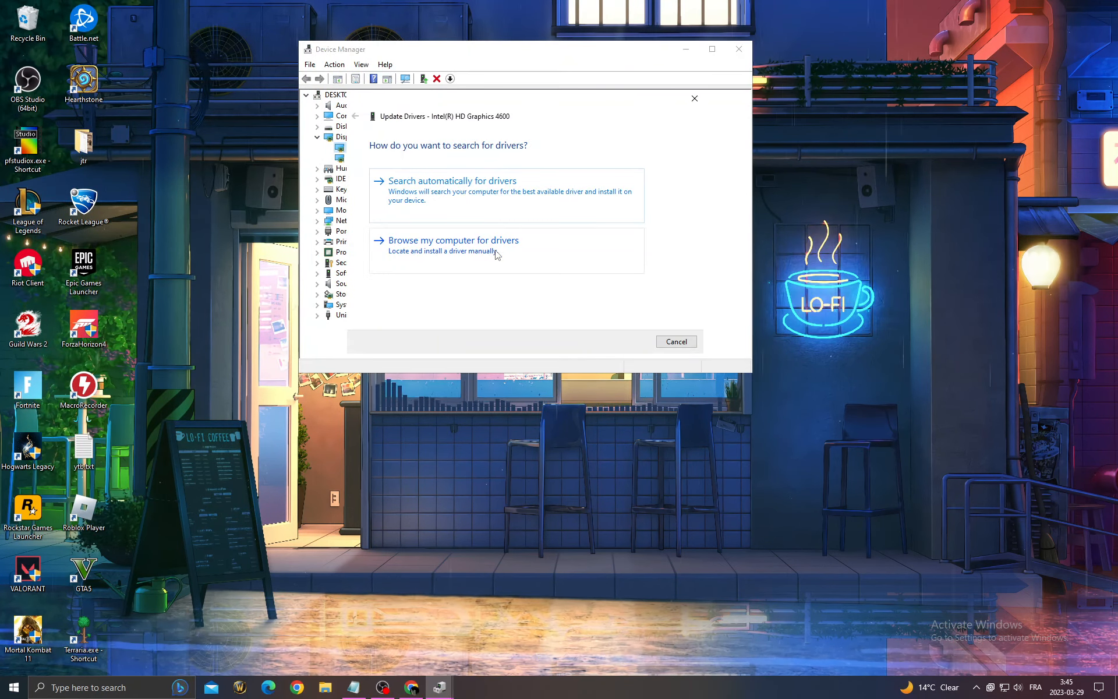
# Reinstall the Intel HD Graphics 4600 driver from the local driver list via Browse my computer and Let me pick
pyautogui.click(453, 240)
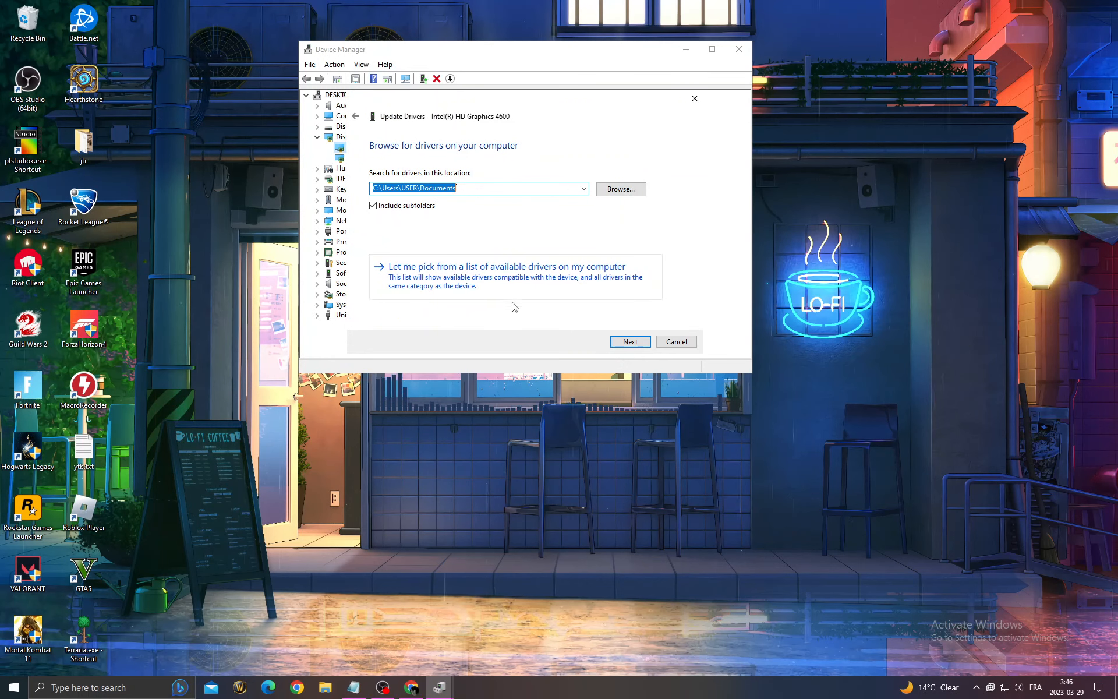
pyautogui.click(506, 266)
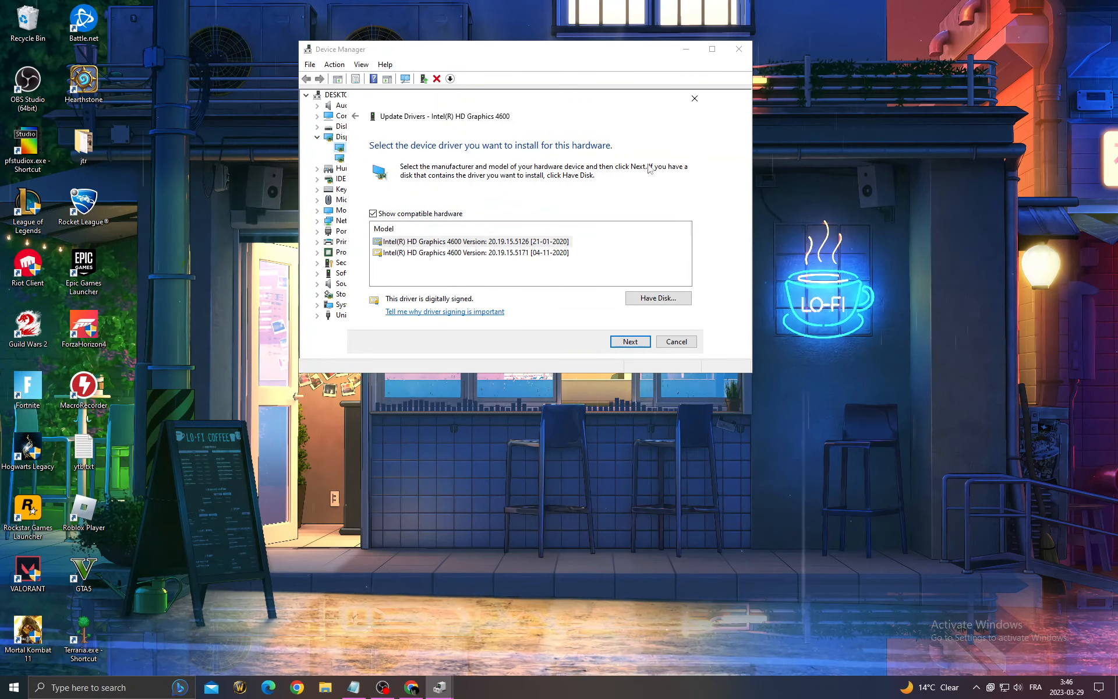
pyautogui.click(694, 98)
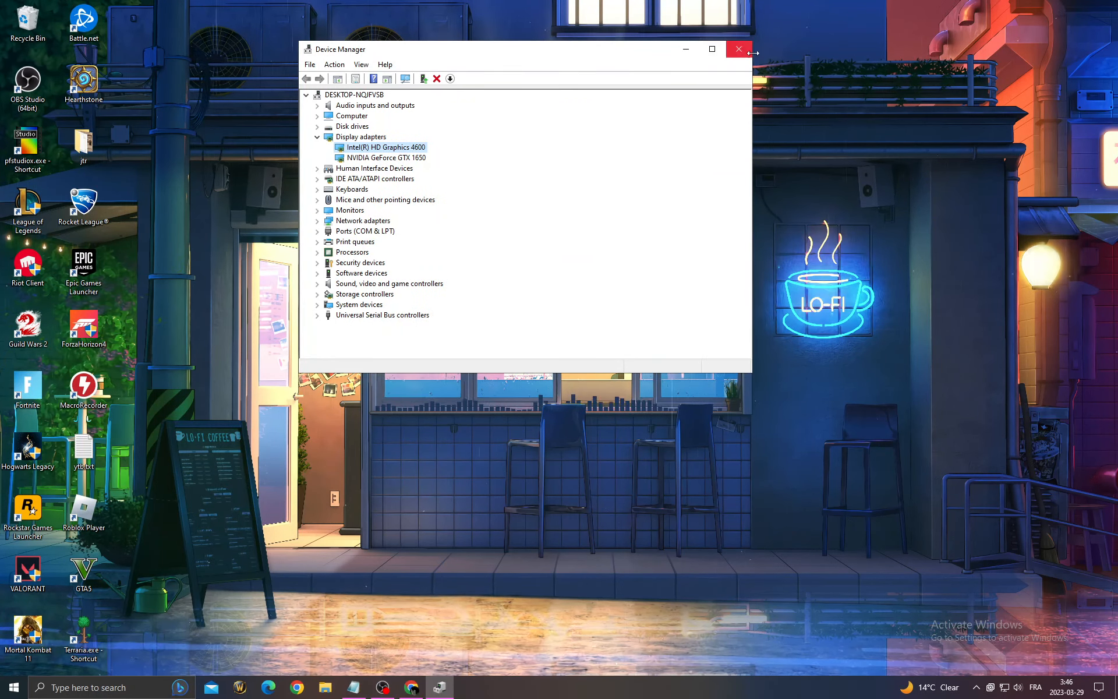